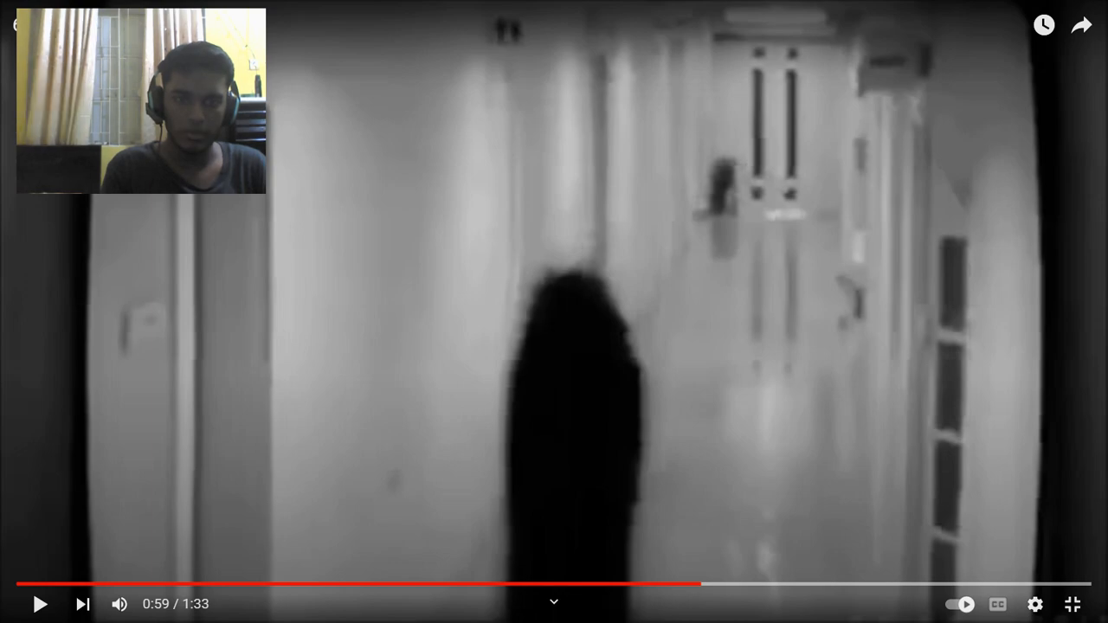
- Resume playback of the fullscreen hallway video at 0:59 of its 1:33 runtime
left_click(39, 604)
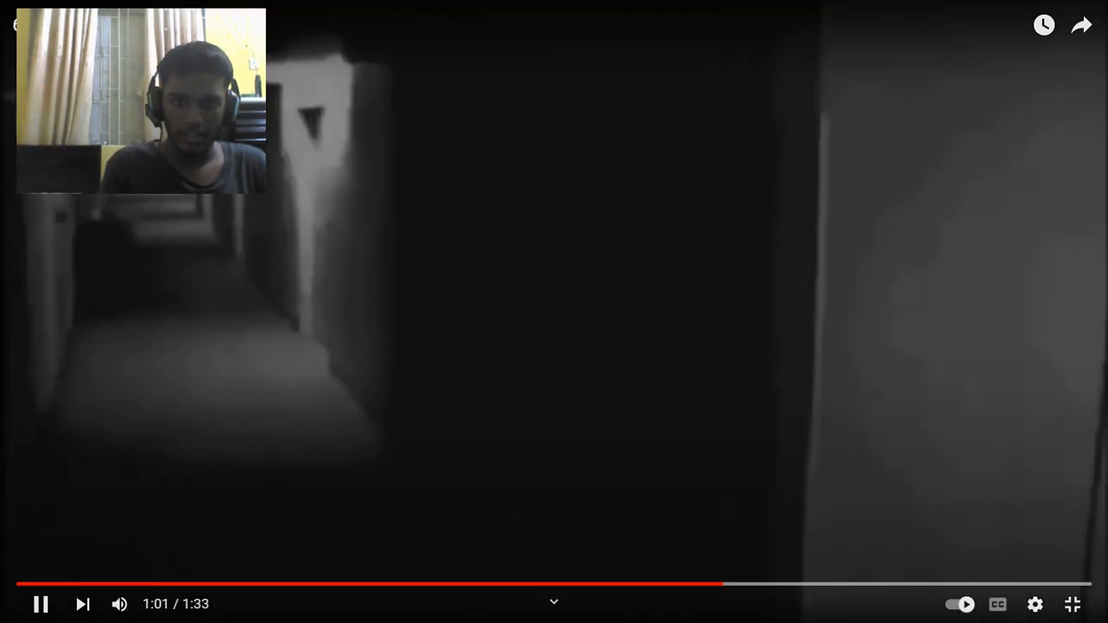